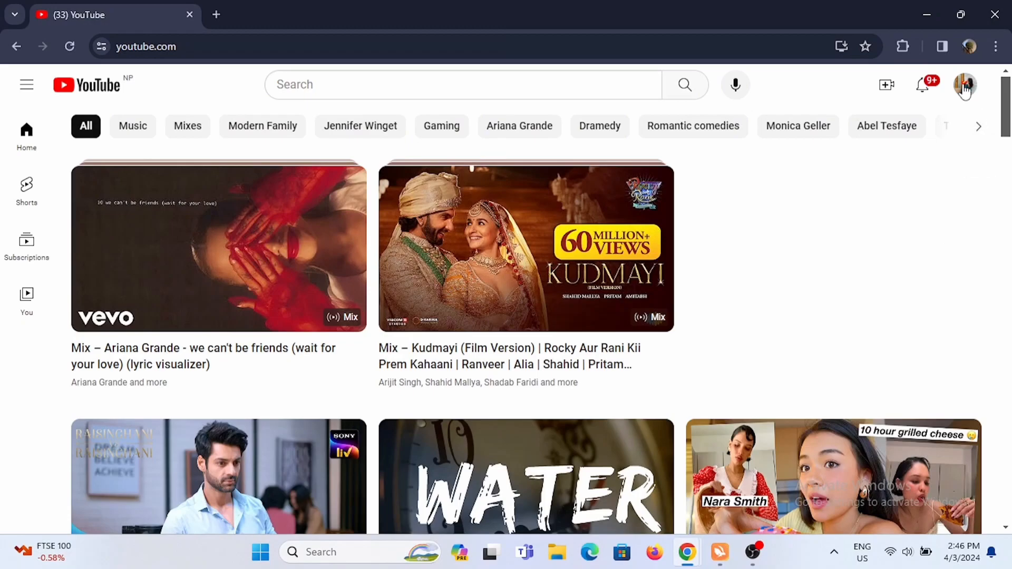
Go to YouTube Studio from the signed-in account's avatar menu.
{"action": "left_click", "coordinate": [965, 85]}
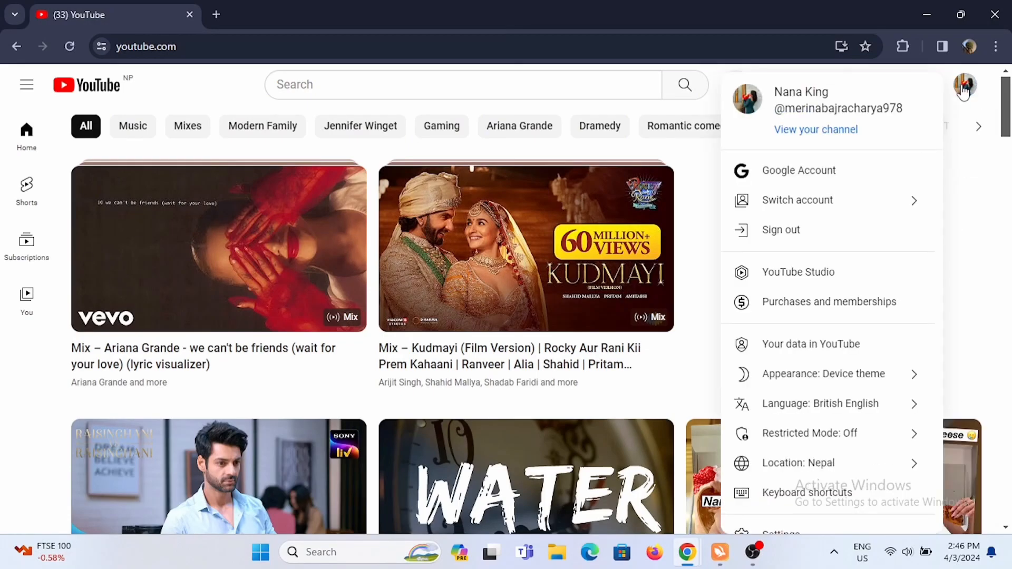
{"action": "mouse_move", "coordinate": [798, 272]}
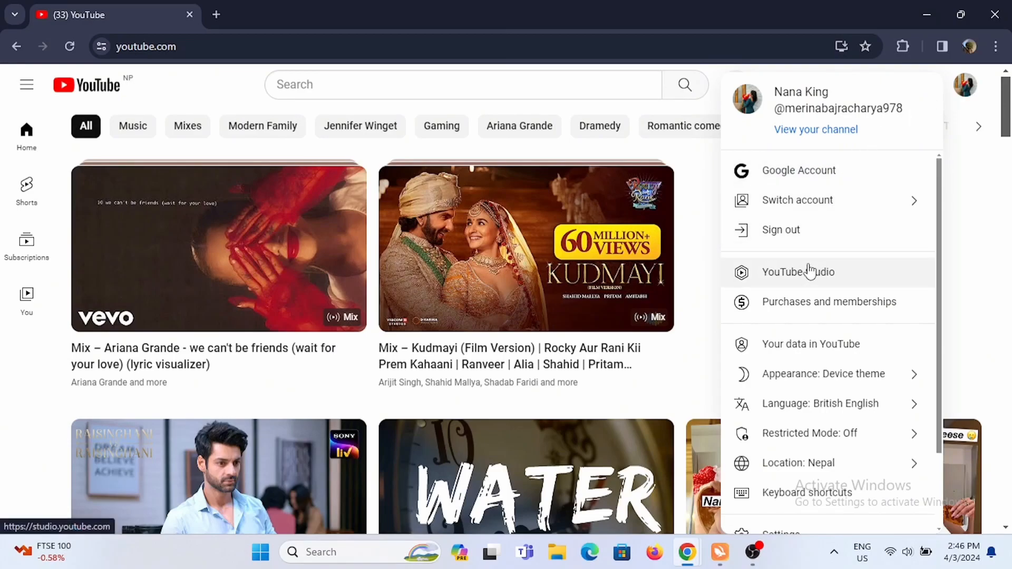
{"action": "left_click", "coordinate": [798, 272]}
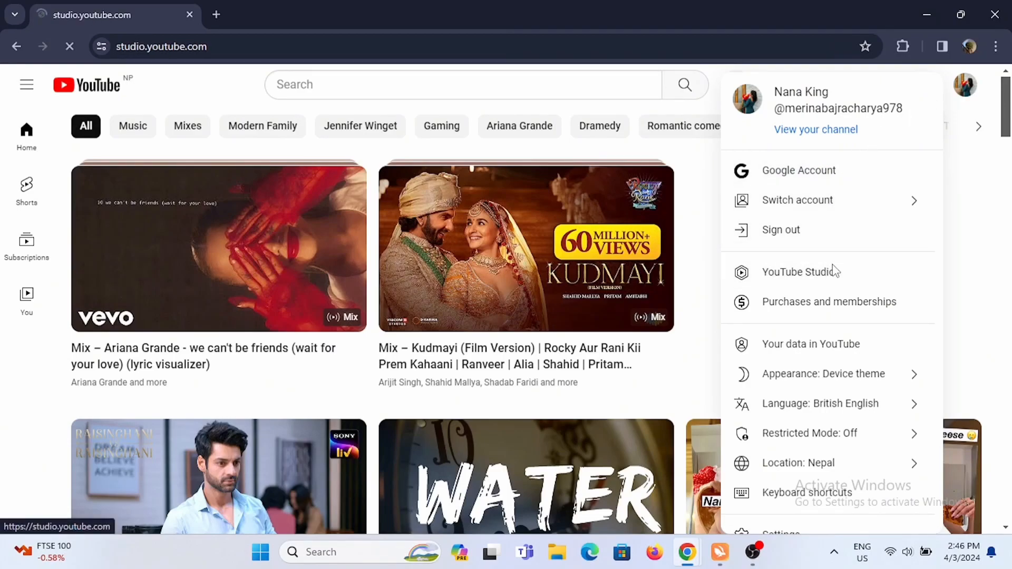
Leave the channel dashboard for the Audio library via the left sidebar.
{"action": "left_click", "coordinate": [801, 272]}
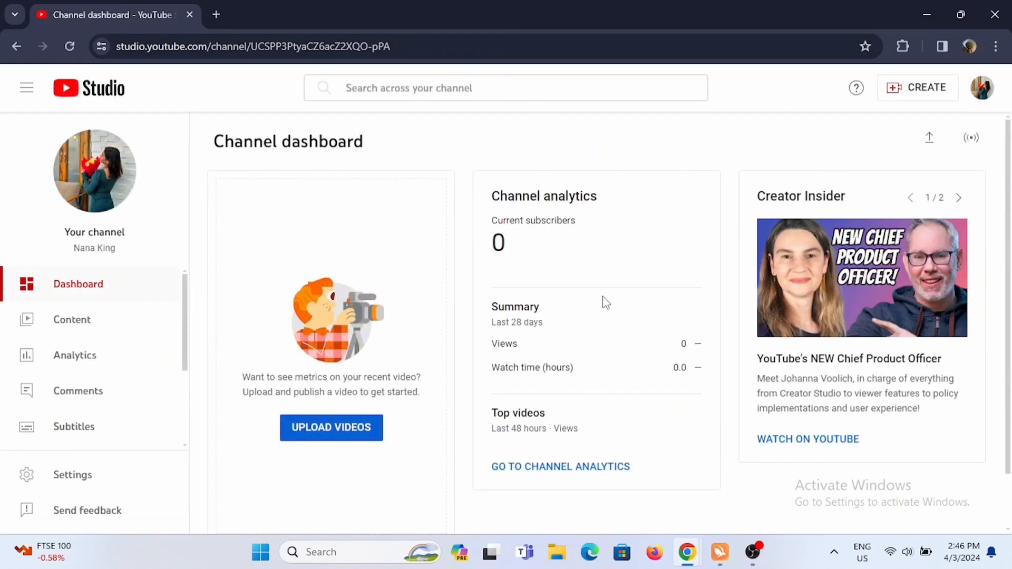
{"action": "mouse_move", "coordinate": [170, 429]}
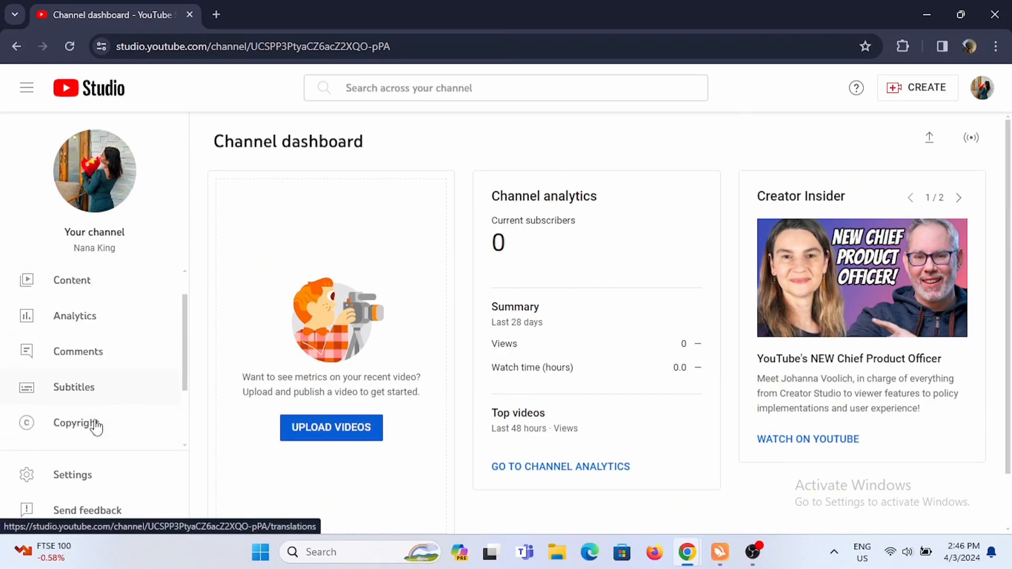
{"action": "scroll", "scroll_direction": "down", "scroll_amount": 3}
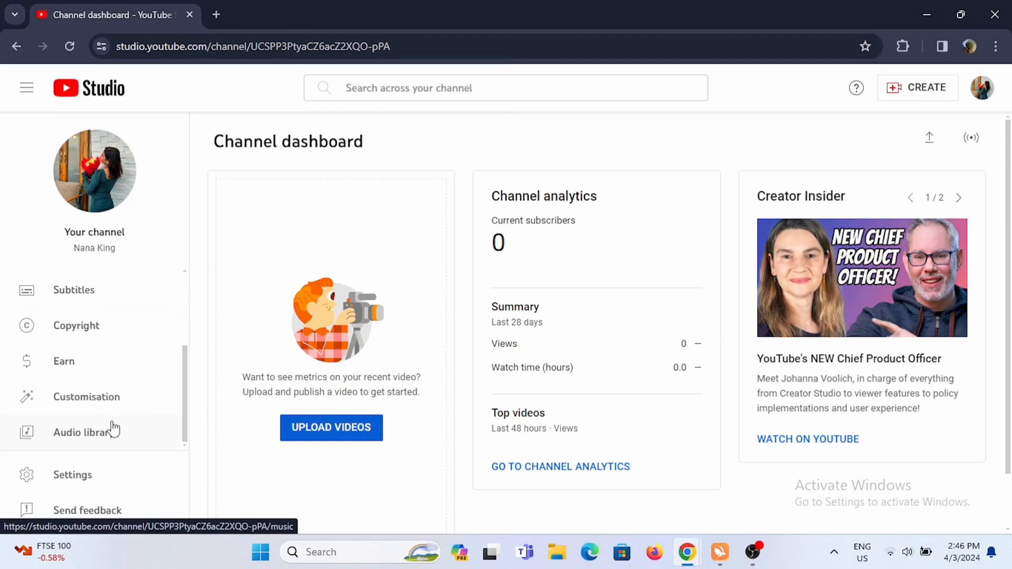
{"action": "left_click", "coordinate": [84, 433]}
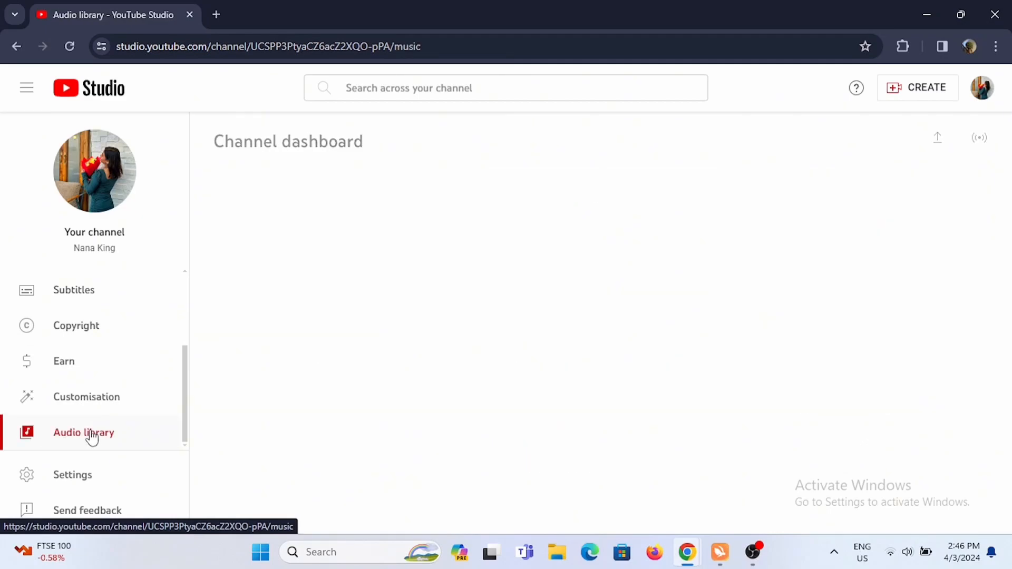
Browse the Sound effects and Starred collections, then return to the Music list.
{"action": "left_click", "coordinate": [83, 432]}
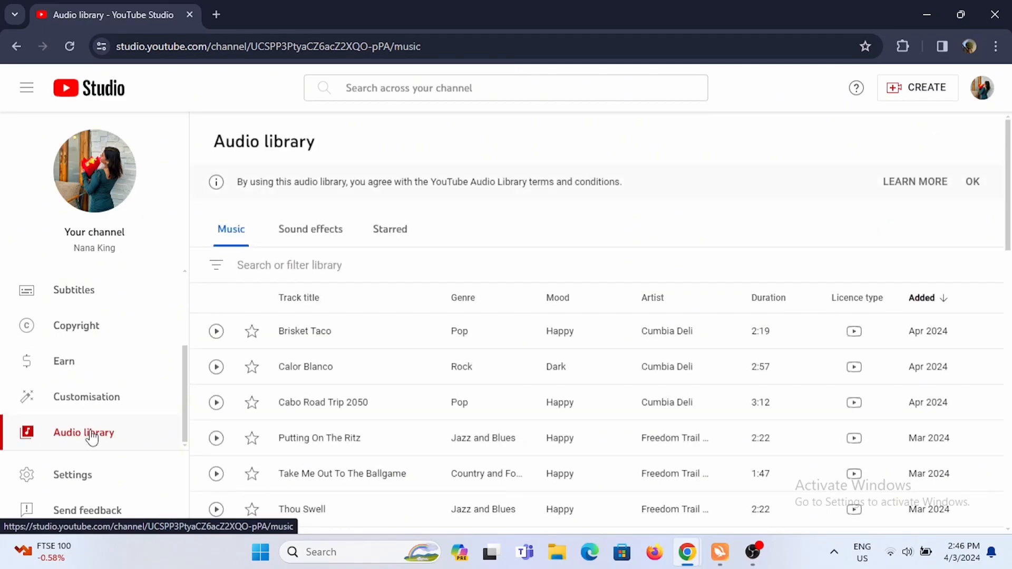
{"action": "mouse_move", "coordinate": [336, 473]}
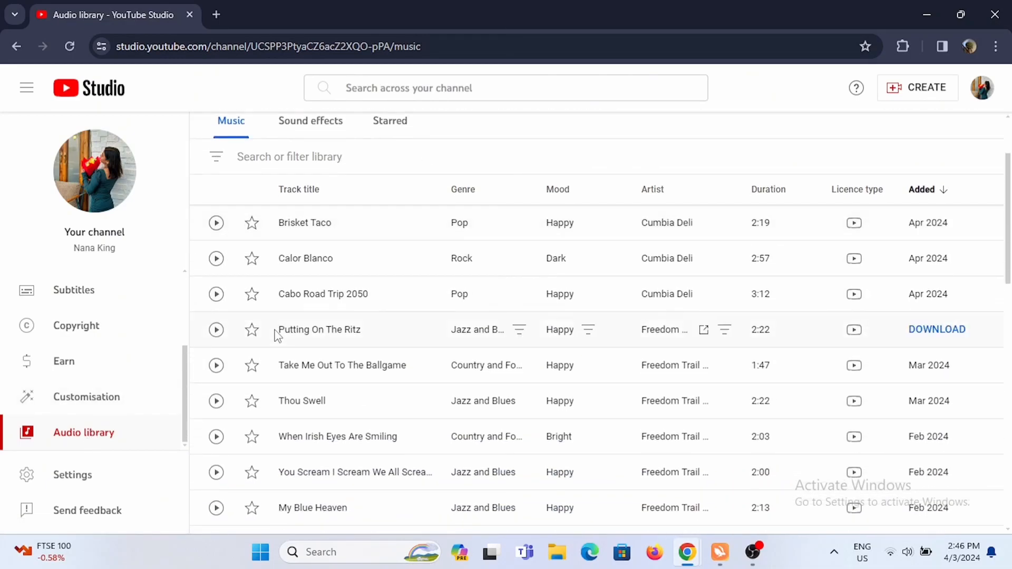
{"action": "scroll", "scroll_direction": "down", "scroll_amount": 3}
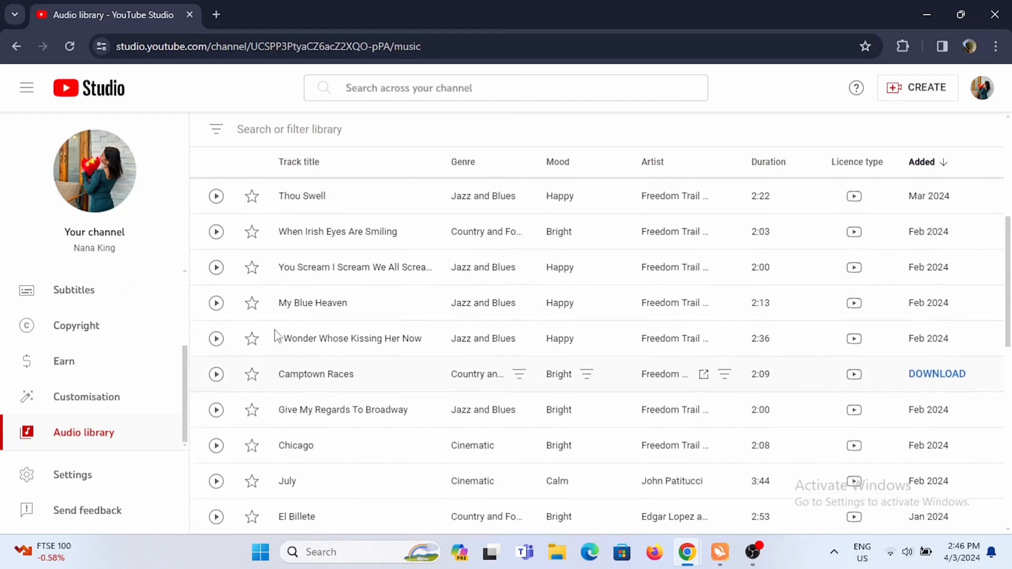
{"action": "left_click", "coordinate": [310, 229]}
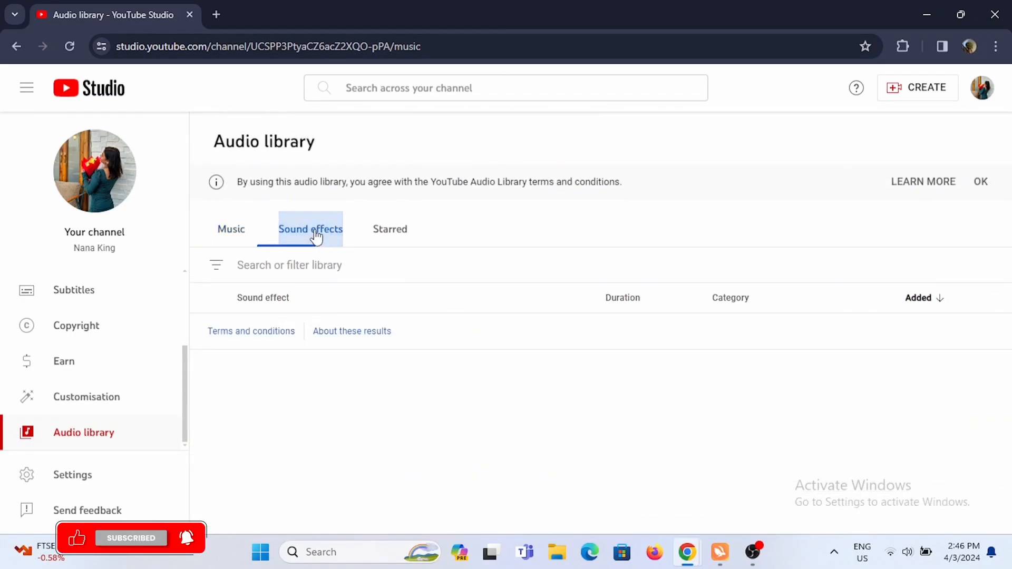
{"action": "left_click", "coordinate": [310, 229]}
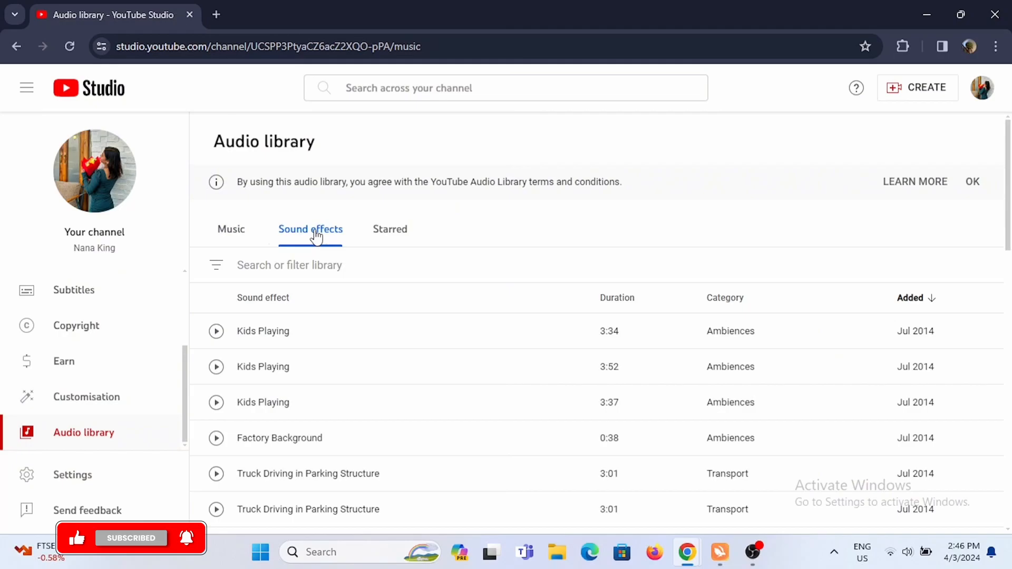
{"action": "left_click", "coordinate": [390, 229]}
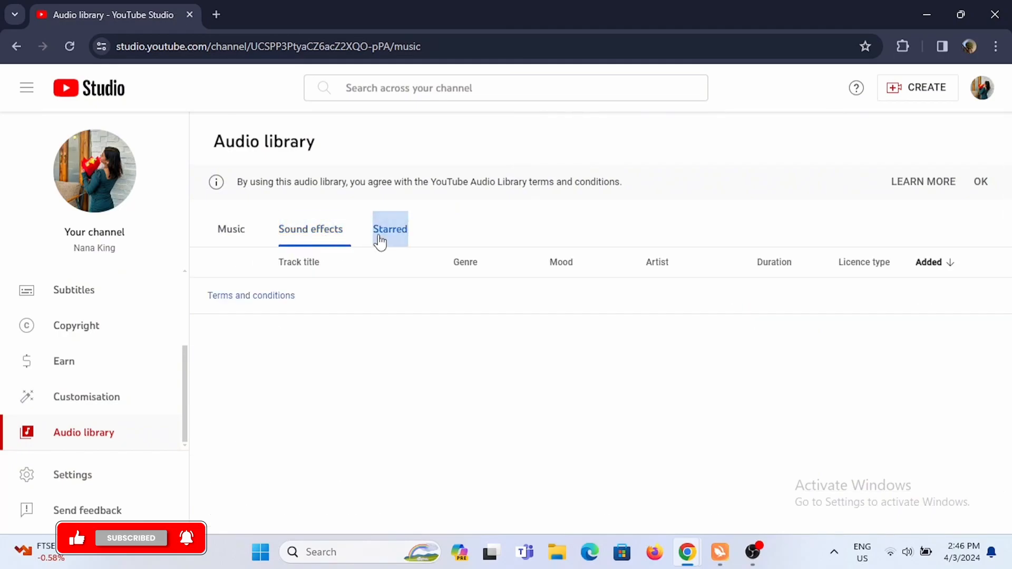
{"action": "left_click", "coordinate": [390, 229]}
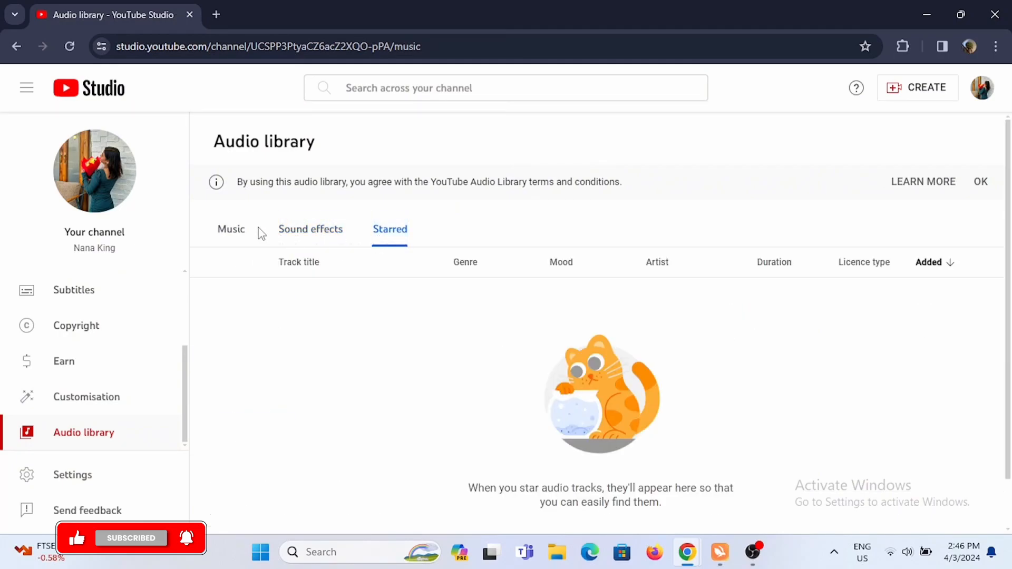
{"action": "left_click", "coordinate": [231, 229]}
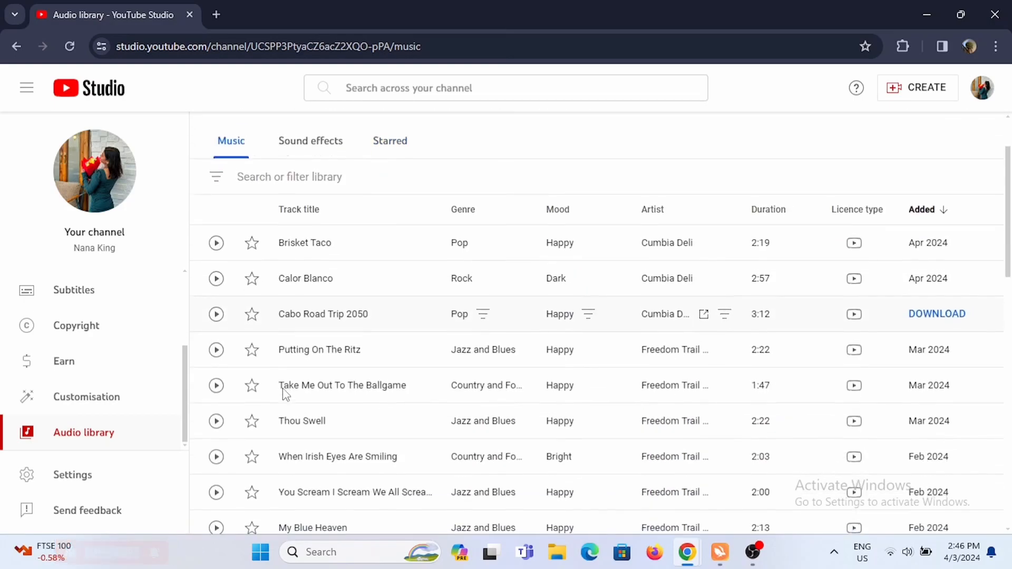
Start previewing the music track My Blue Heaven.
{"action": "scroll", "scroll_direction": "down", "scroll_amount": 3}
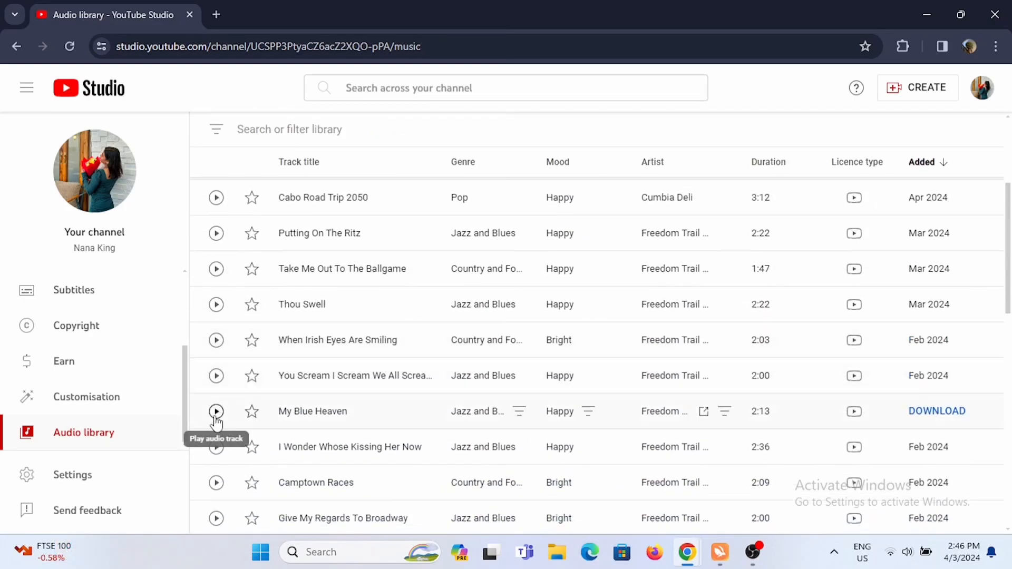
{"action": "left_click", "coordinate": [217, 411]}
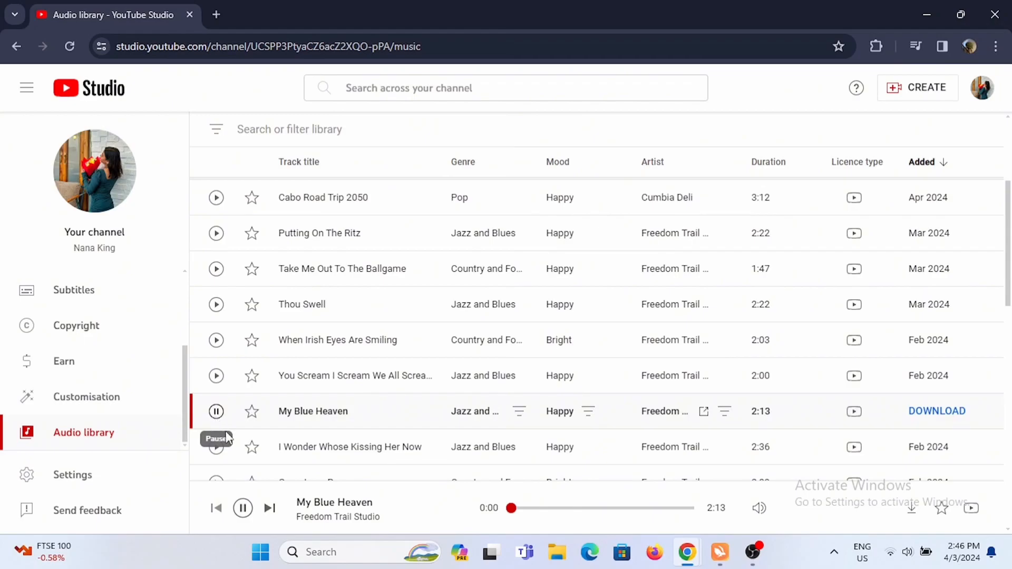